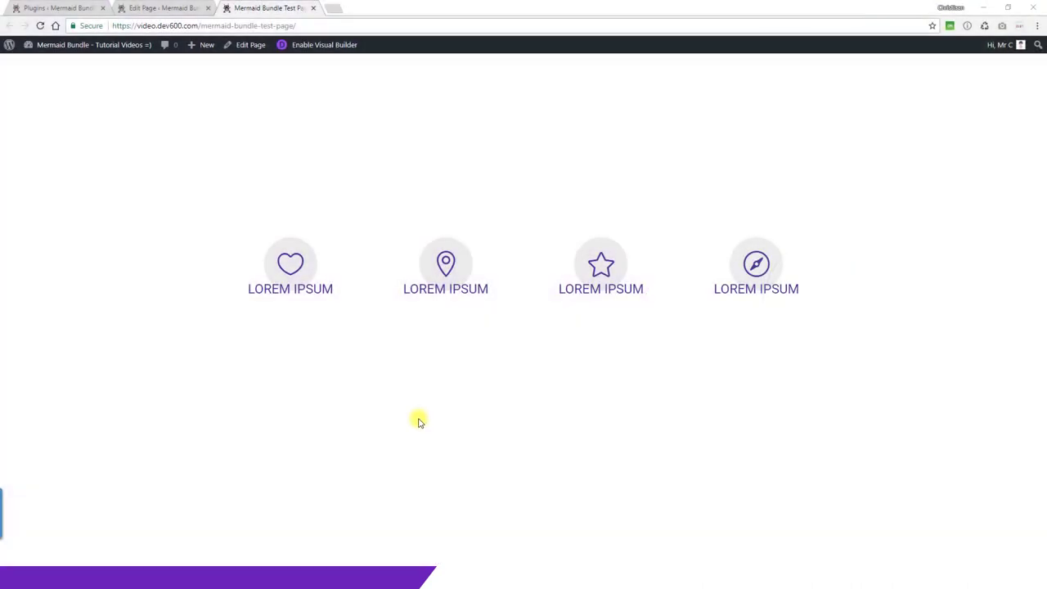
pyautogui.moveTo(409, 419)
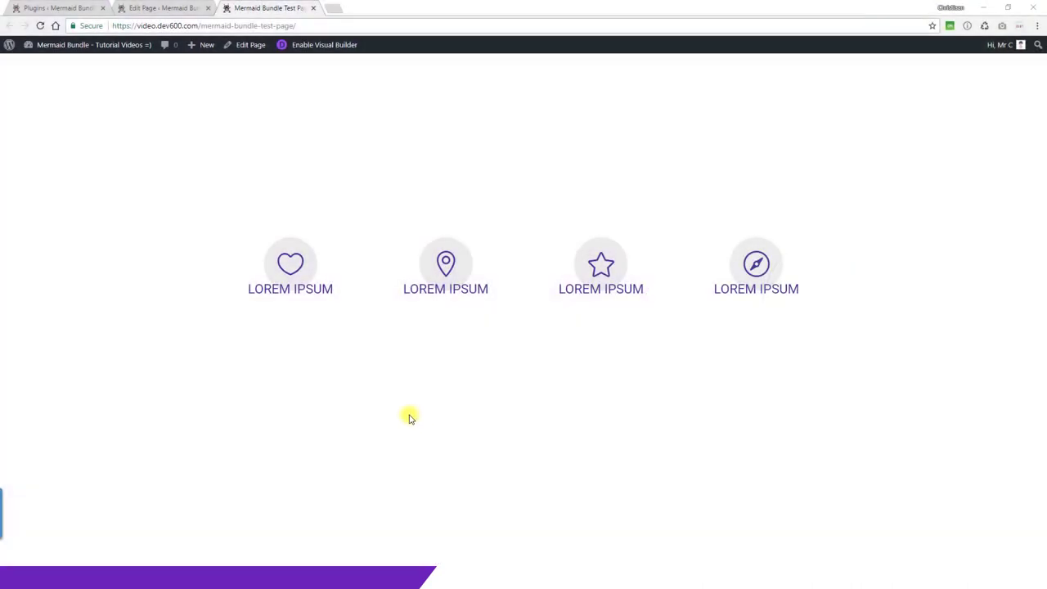
pyautogui.moveTo(249, 135)
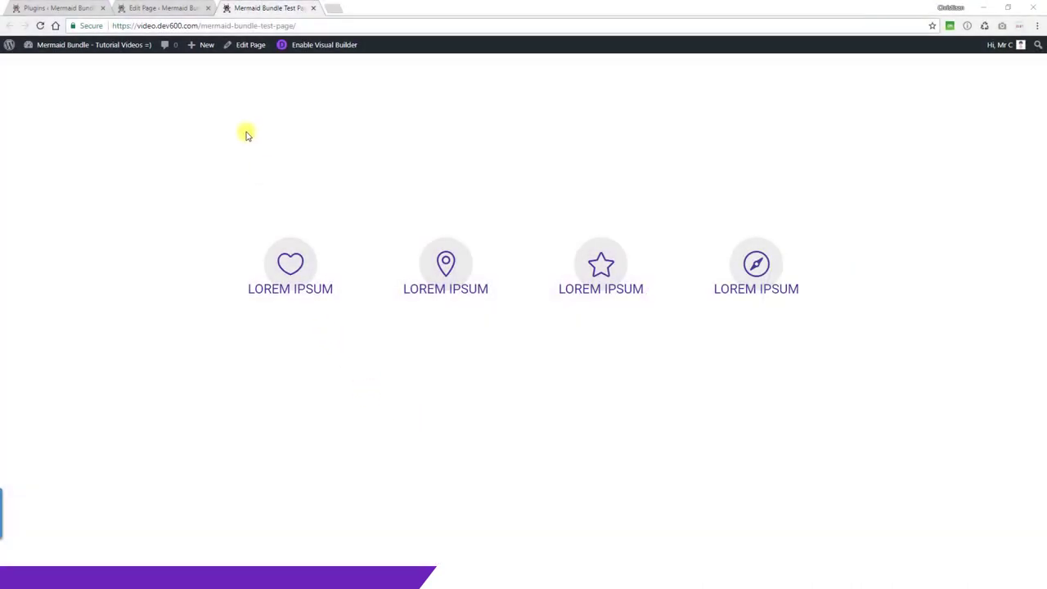
# Leave the live test page and switch to the Mermaid Bundle page editor
pyautogui.click(164, 6)
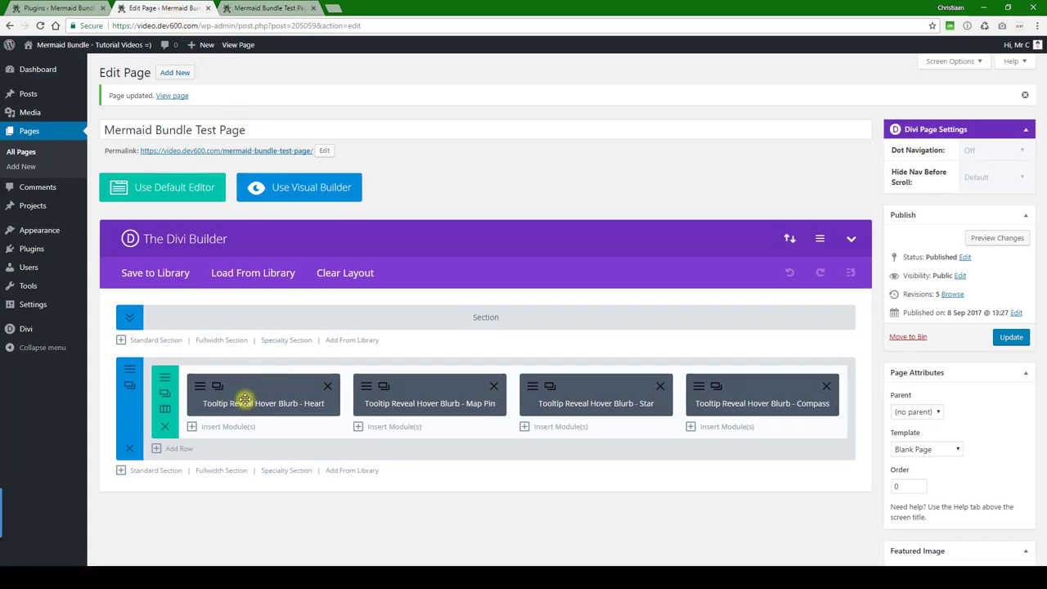
# In the Heart blurb's settings, retitle it APPLES IPSUM and select the speech-bubble icon
pyautogui.click(245, 403)
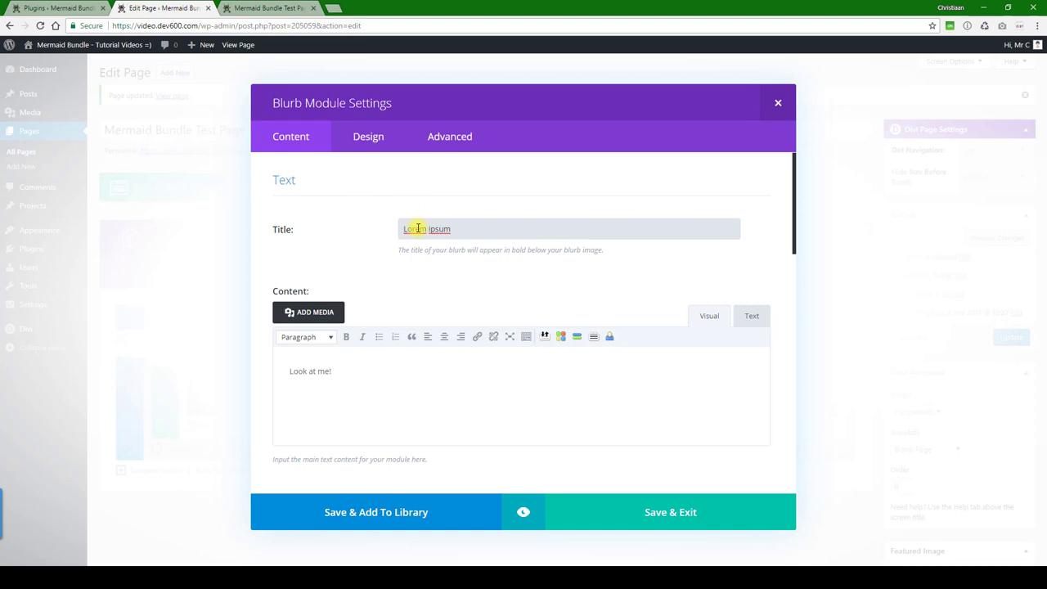
pyautogui.doubleClick(414, 229)
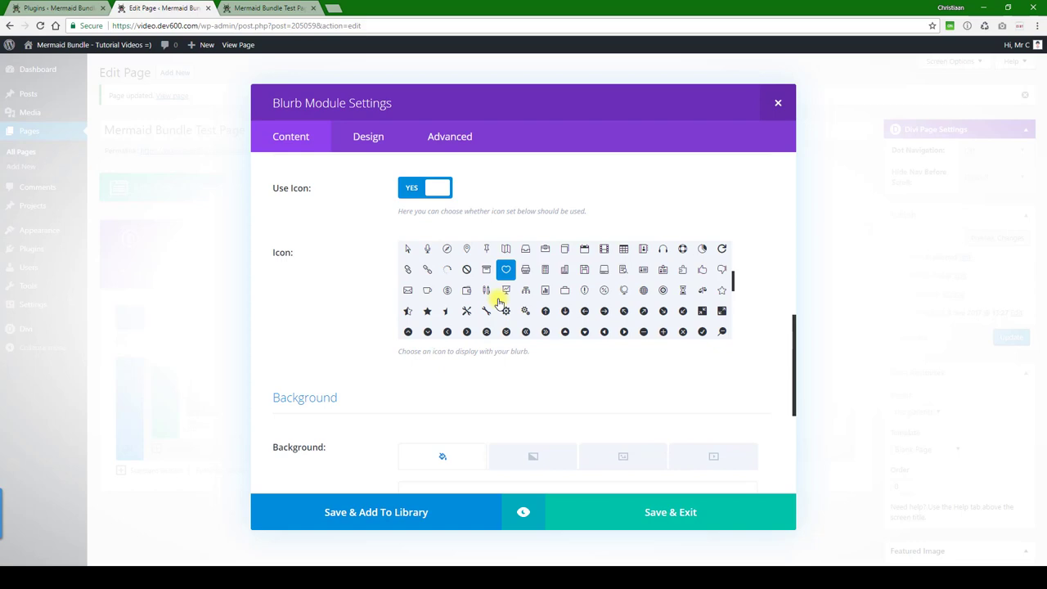
pyautogui.scroll(-3)
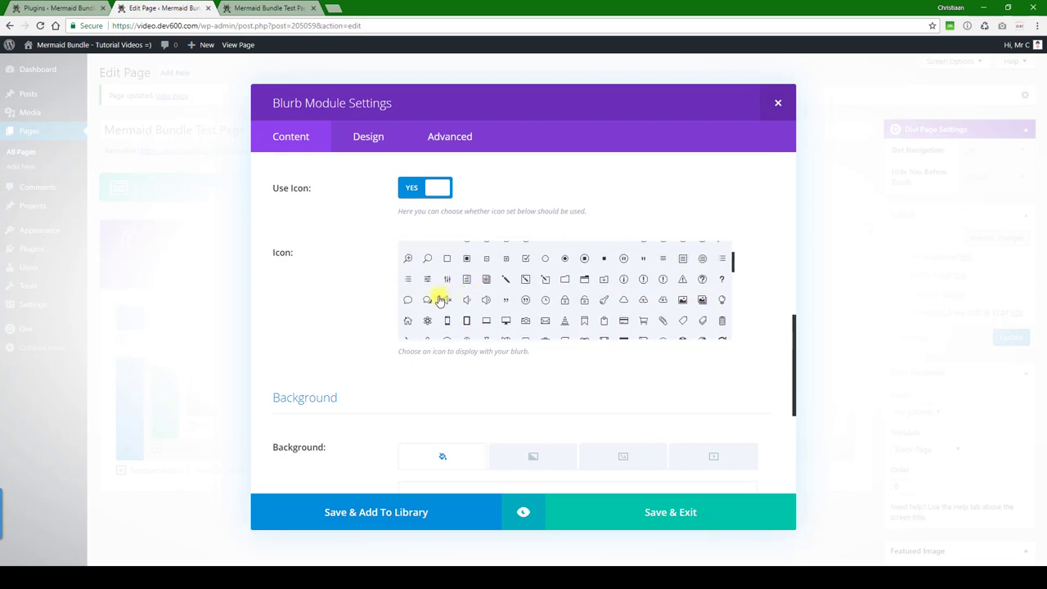
pyautogui.click(428, 300)
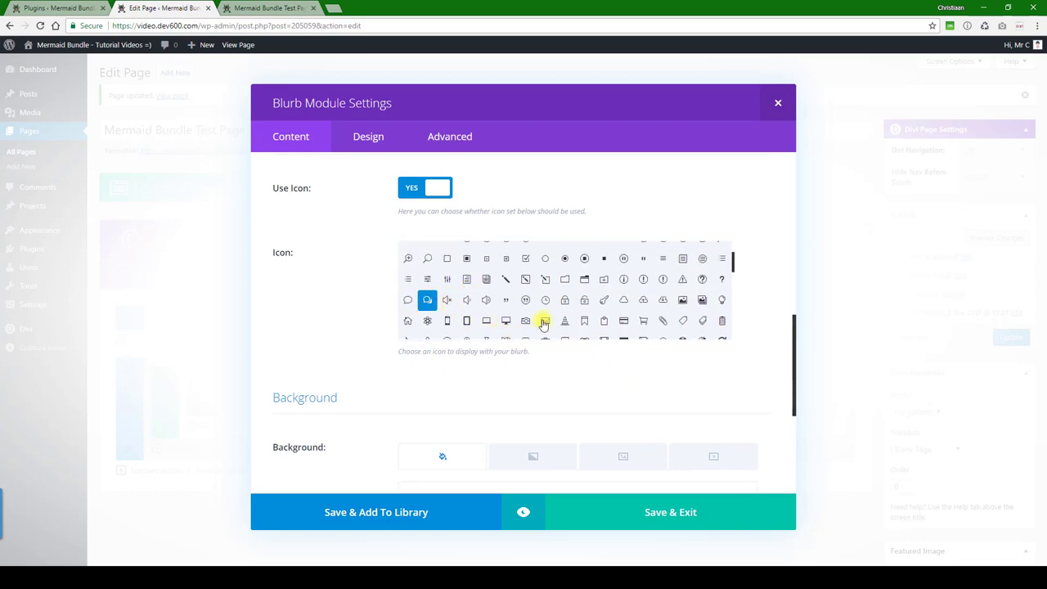
# In Design, set the blurb's Icon Color and Header Text Color to green #75d212
pyautogui.click(366, 136)
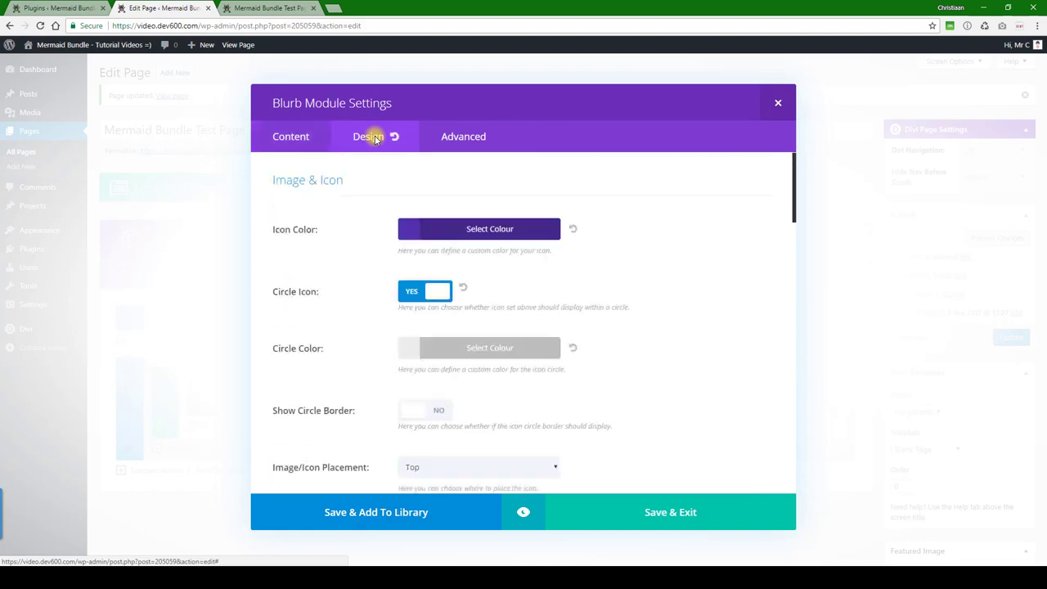
pyautogui.click(489, 229)
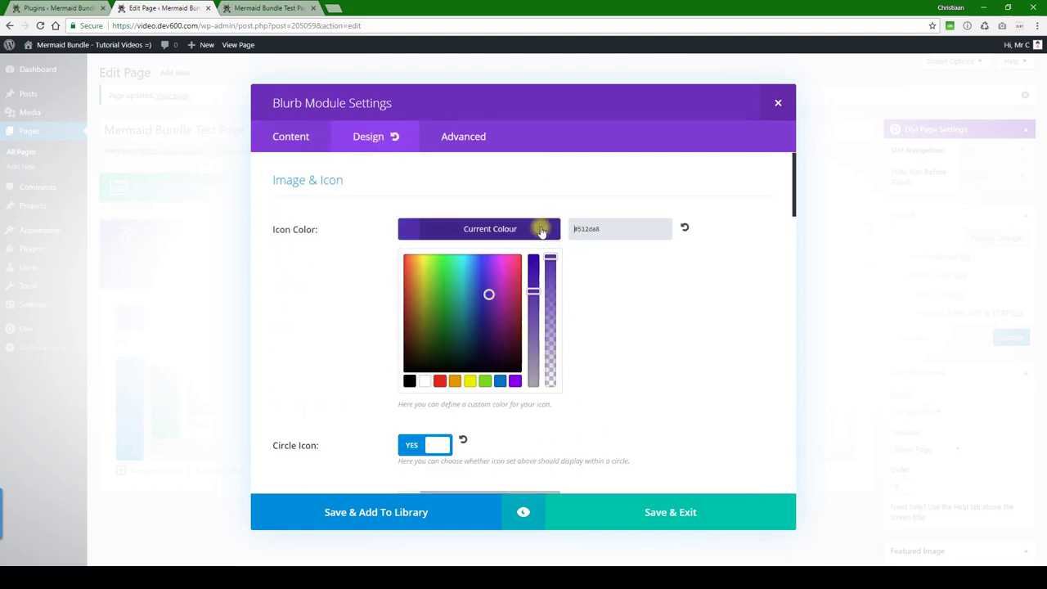
pyautogui.tripleClick(620, 229)
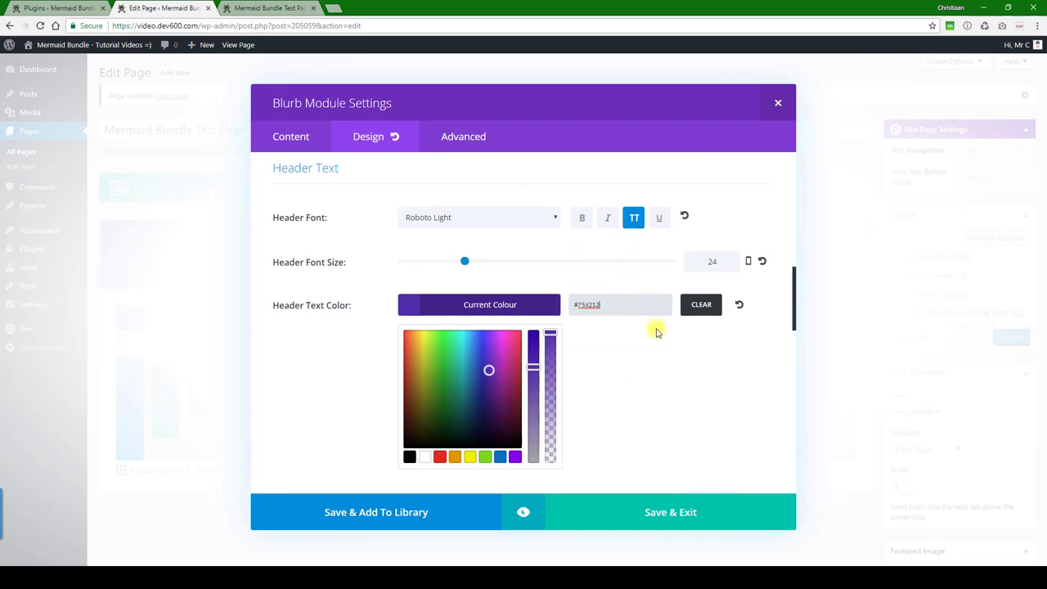
pyautogui.scroll(-3)
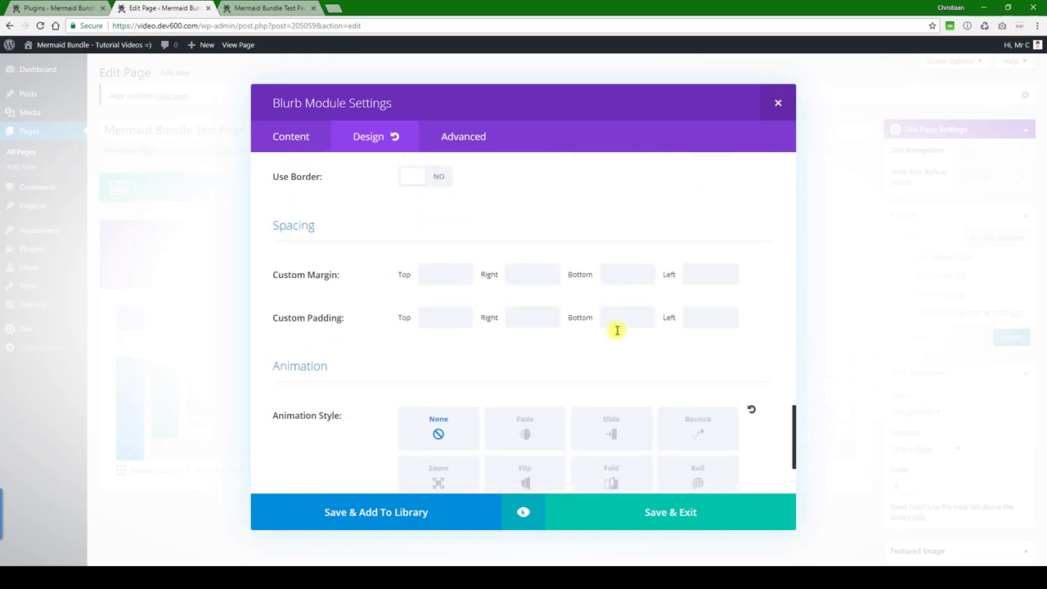
pyautogui.click(464, 136)
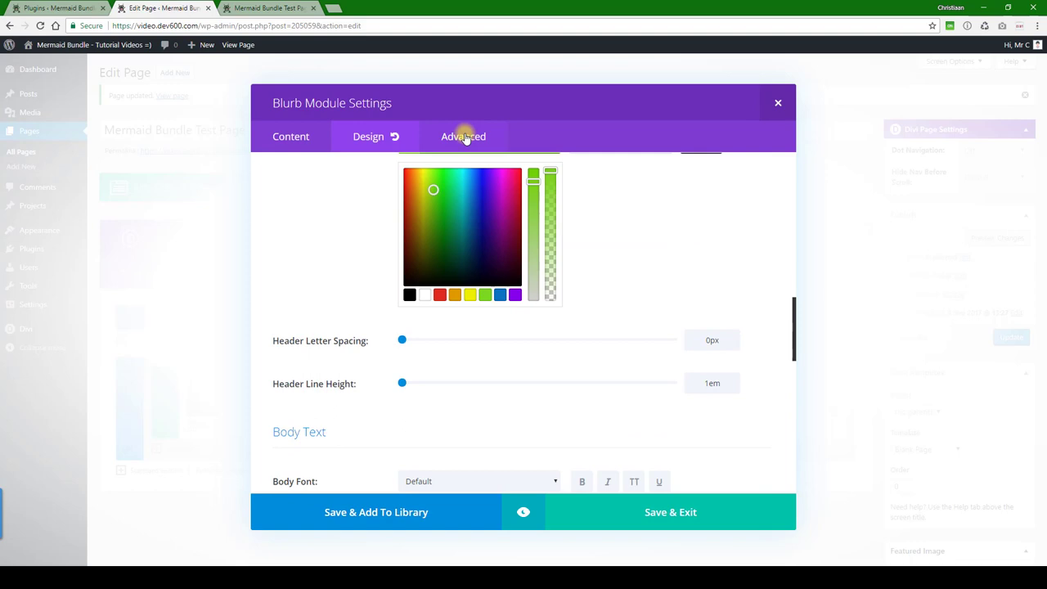
# Review the blurb's Advanced Custom CSS, then Save & Exit back to the layout
pyautogui.click(448, 136)
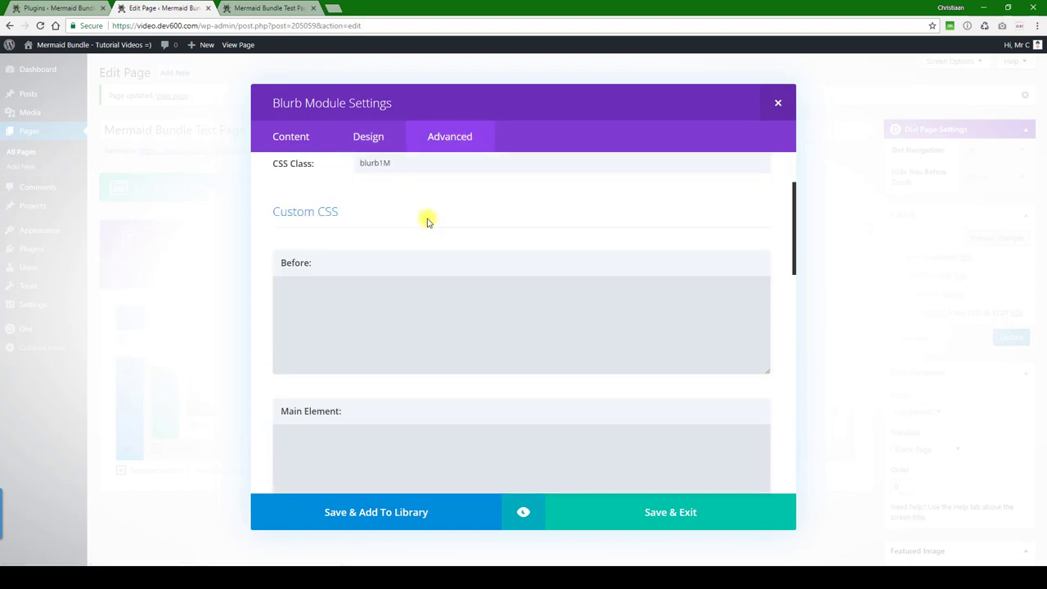
pyautogui.scroll(-3)
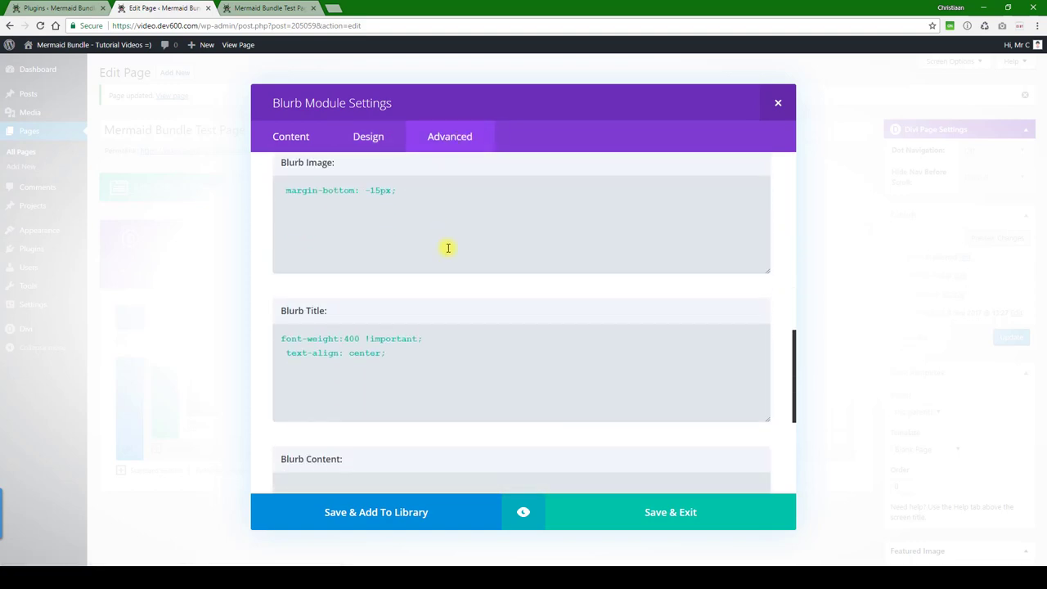
pyautogui.scroll(-3)
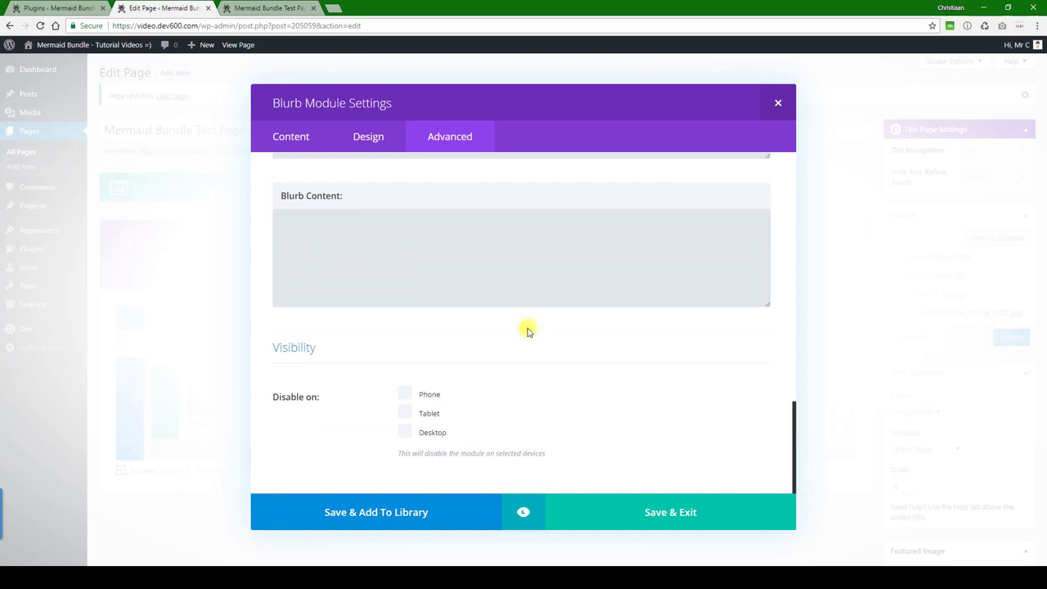
pyautogui.click(671, 511)
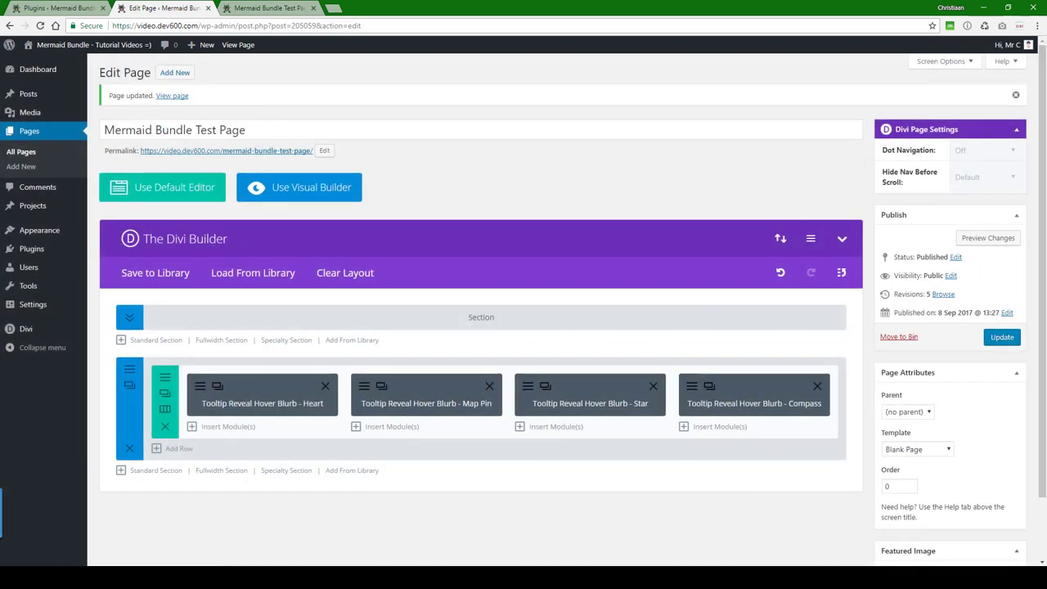
# View the live test page showing the first blurb's green speech-bubble icon and APPLES IPSUM
pyautogui.click(266, 7)
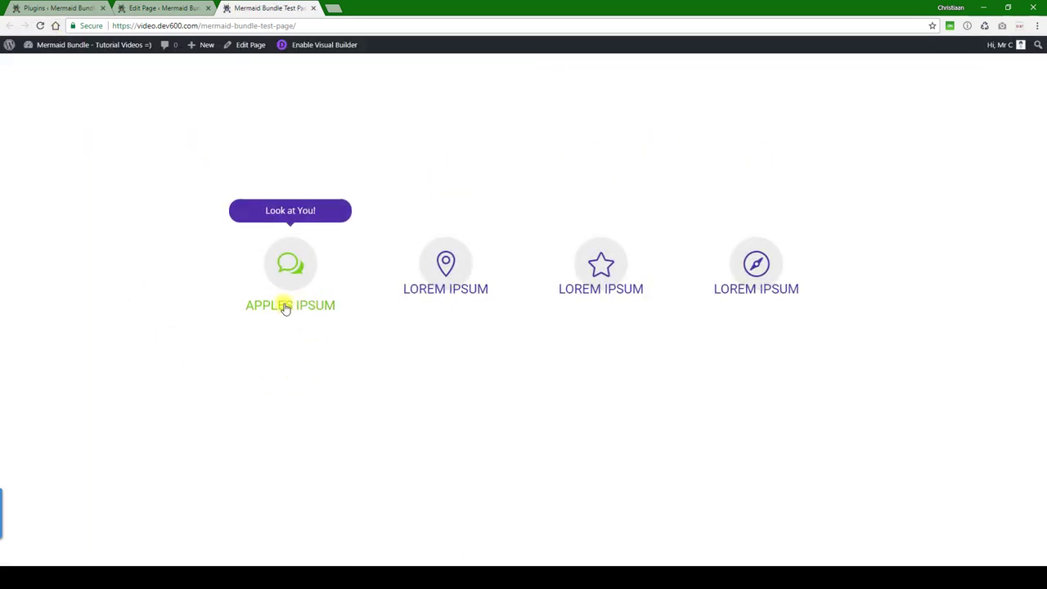
pyautogui.moveTo(292, 253)
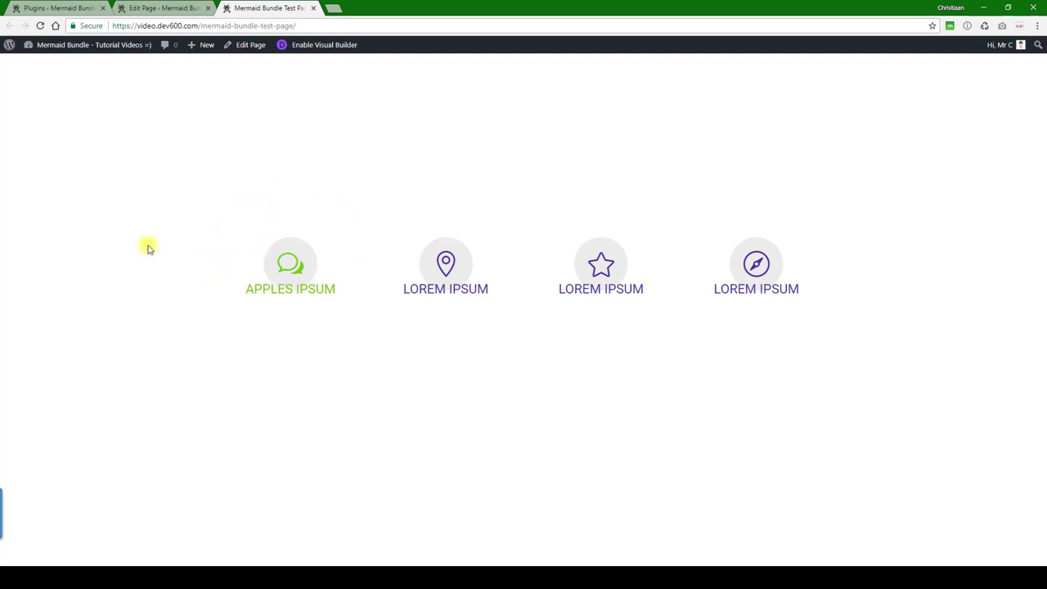
pyautogui.moveTo(217, 368)
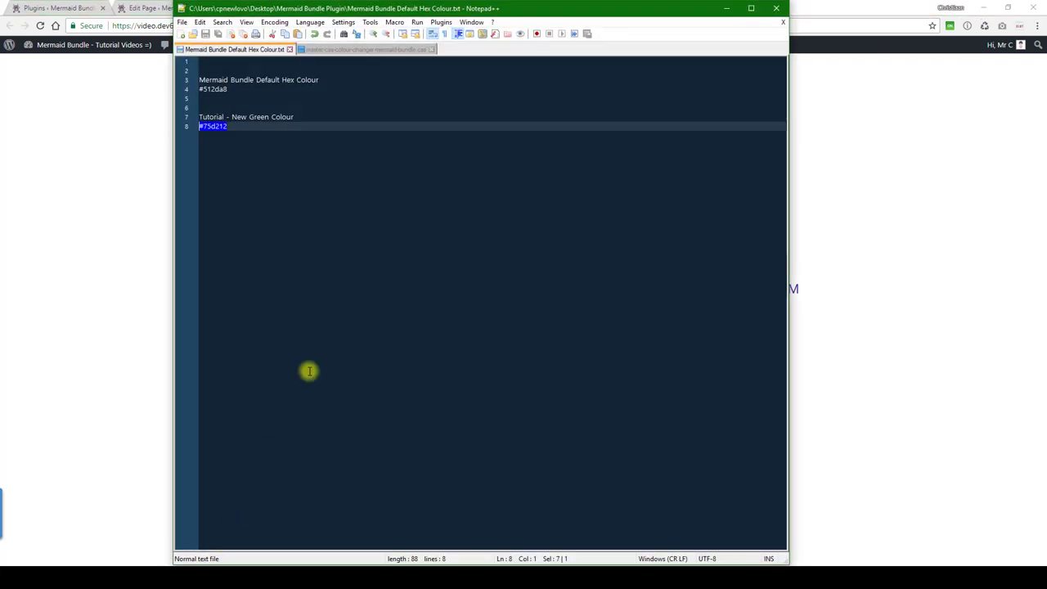
# In the master-css-colour-changer file, replace #512da8 with #75d212 in the Tooltip Reveal Hover Blurb rules and select them
pyautogui.click(363, 49)
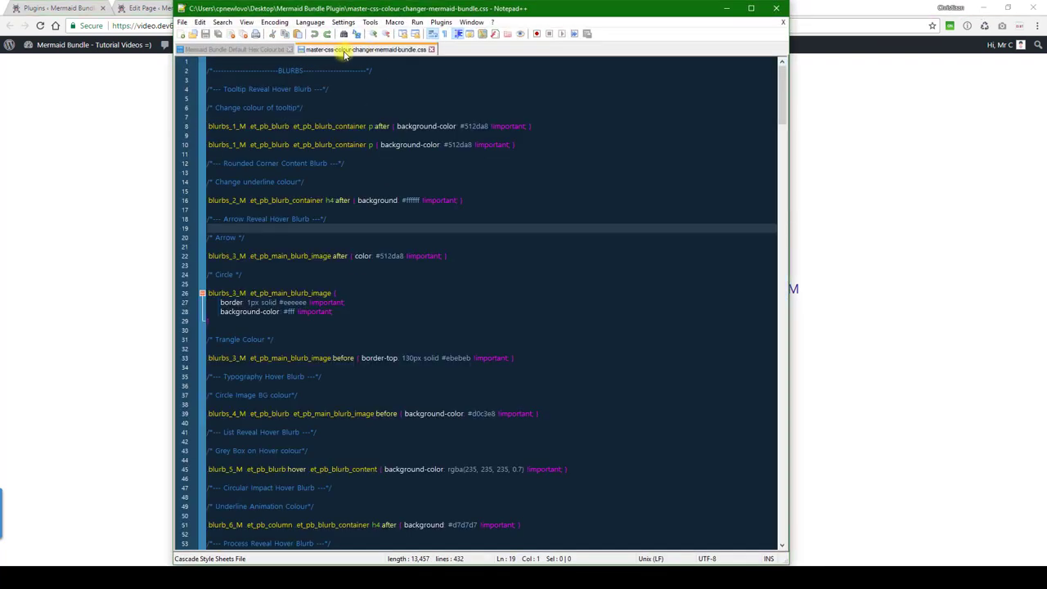
pyautogui.click(363, 49)
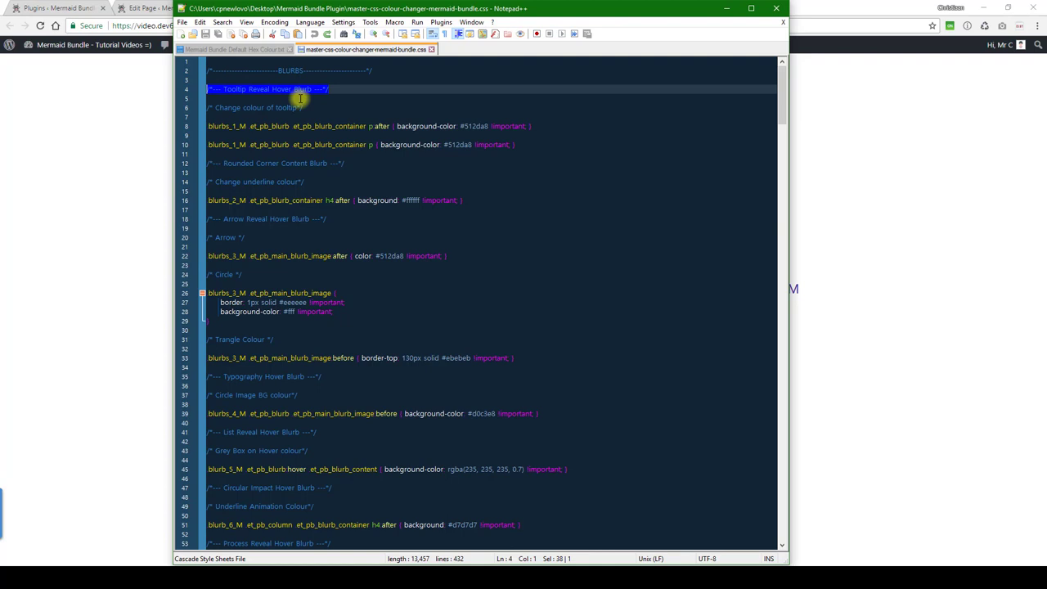
pyautogui.click(487, 126)
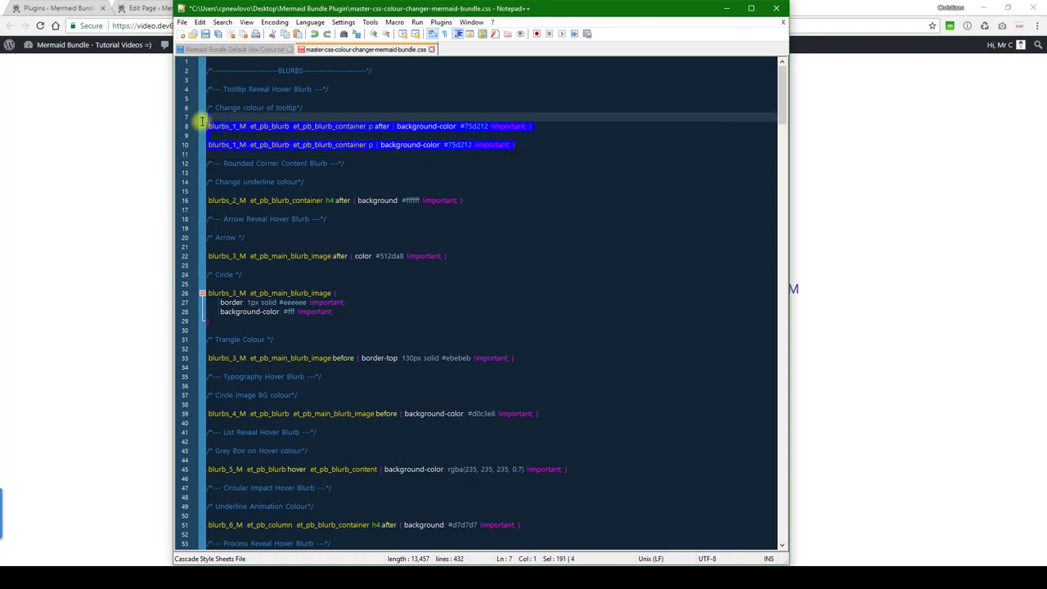
pyautogui.click(164, 6)
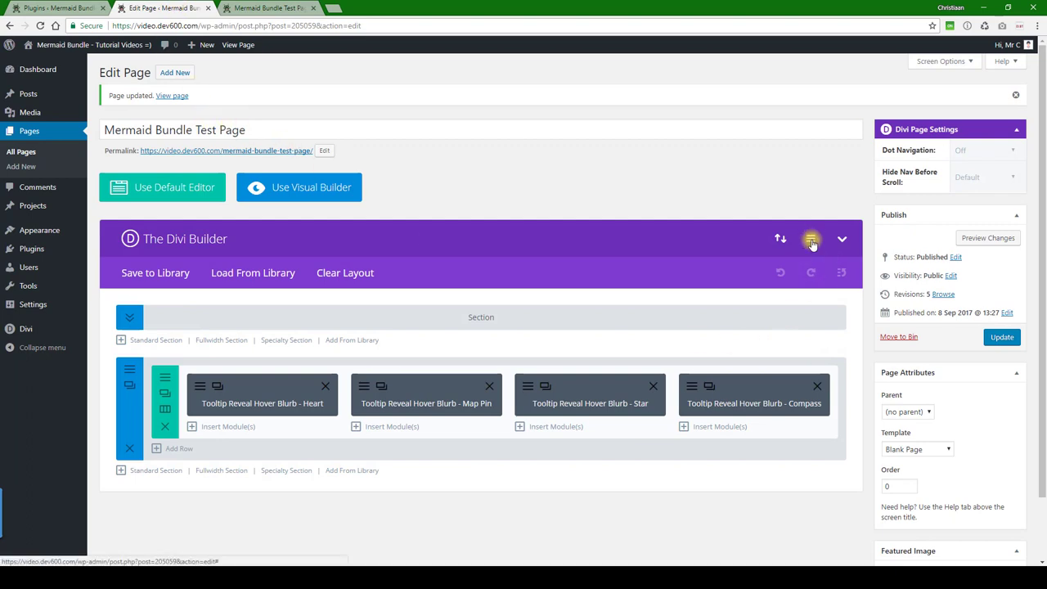
# Add page Custom CSS '.et_pb_blurb_container p { background-color: #75d212 !important; }' and save
pyautogui.click(812, 239)
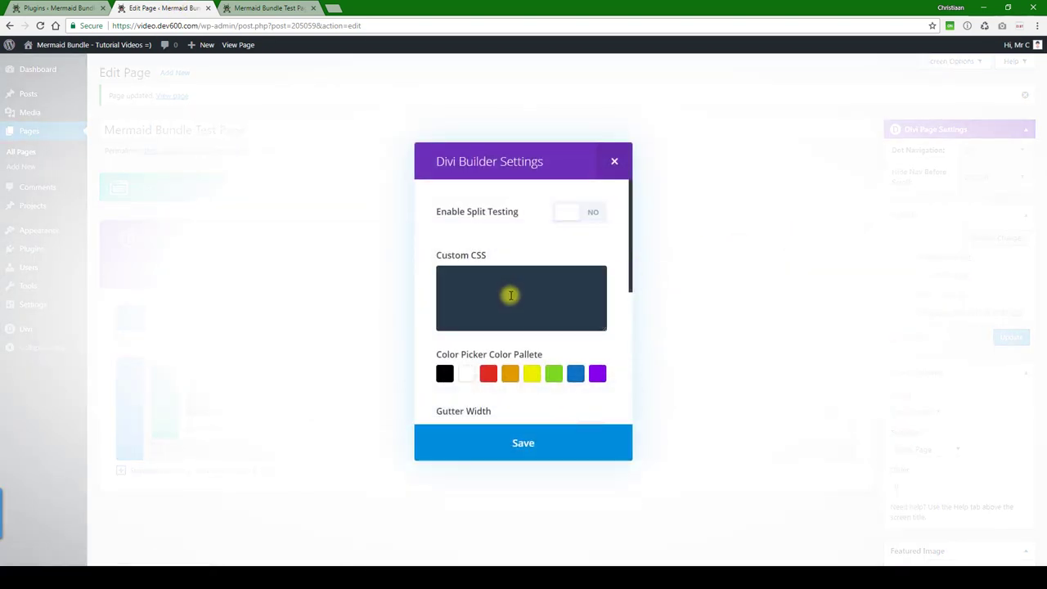
pyautogui.write('.et_pb_blurb_container p { background-color: #75d212 !important; }')
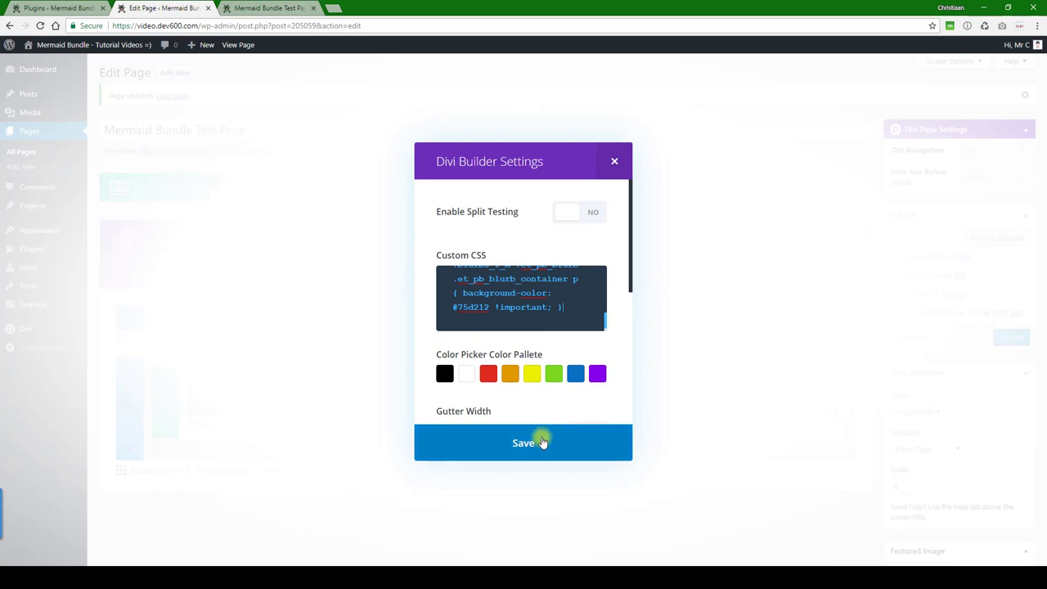
pyautogui.click(524, 442)
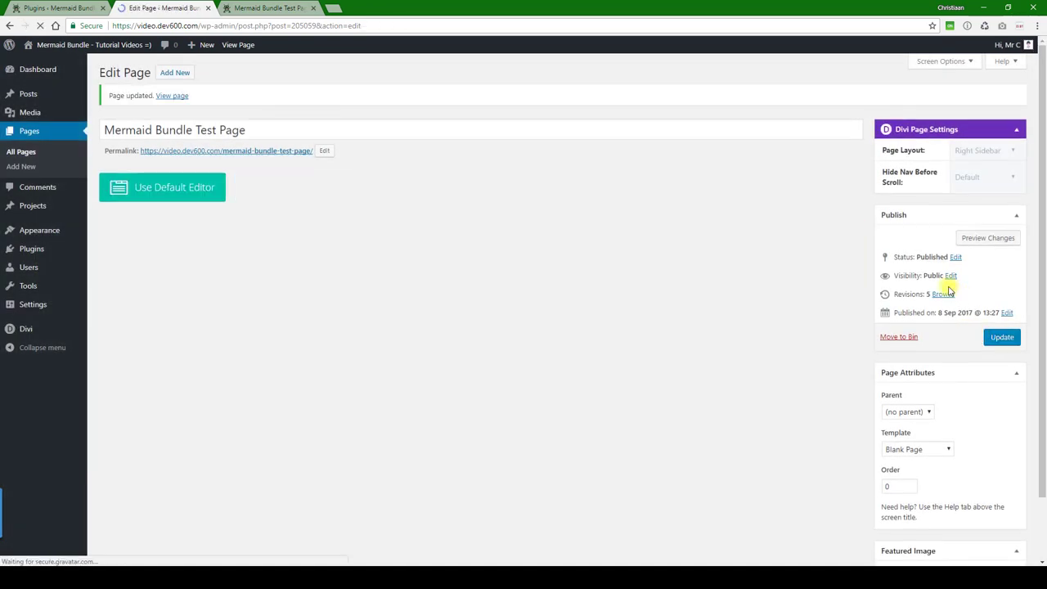
# View the live test page where the APPLES IPSUM blurb's tooltip is now green
pyautogui.click(268, 7)
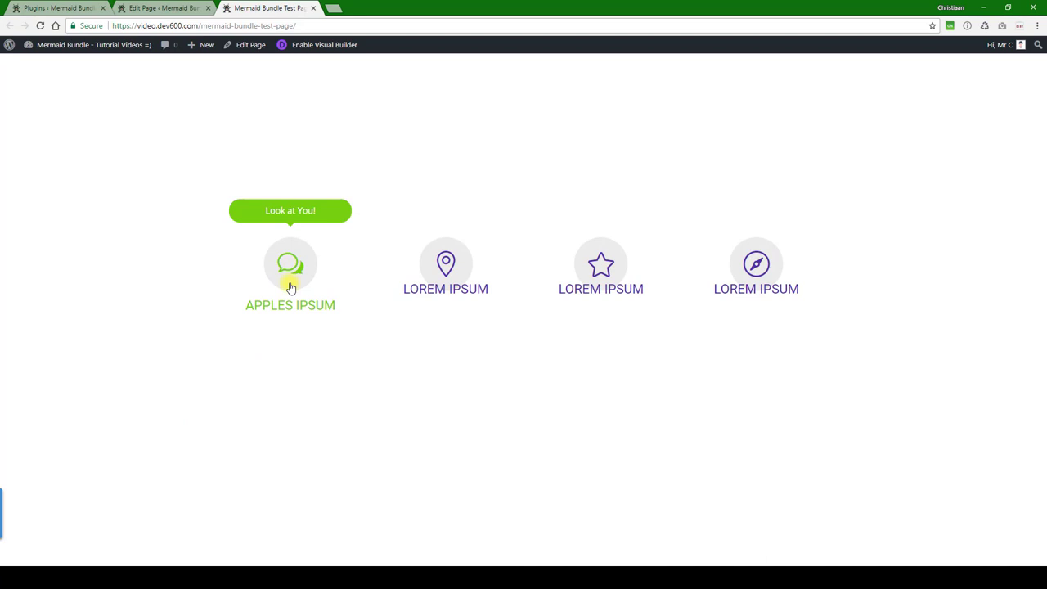
pyautogui.moveTo(298, 270)
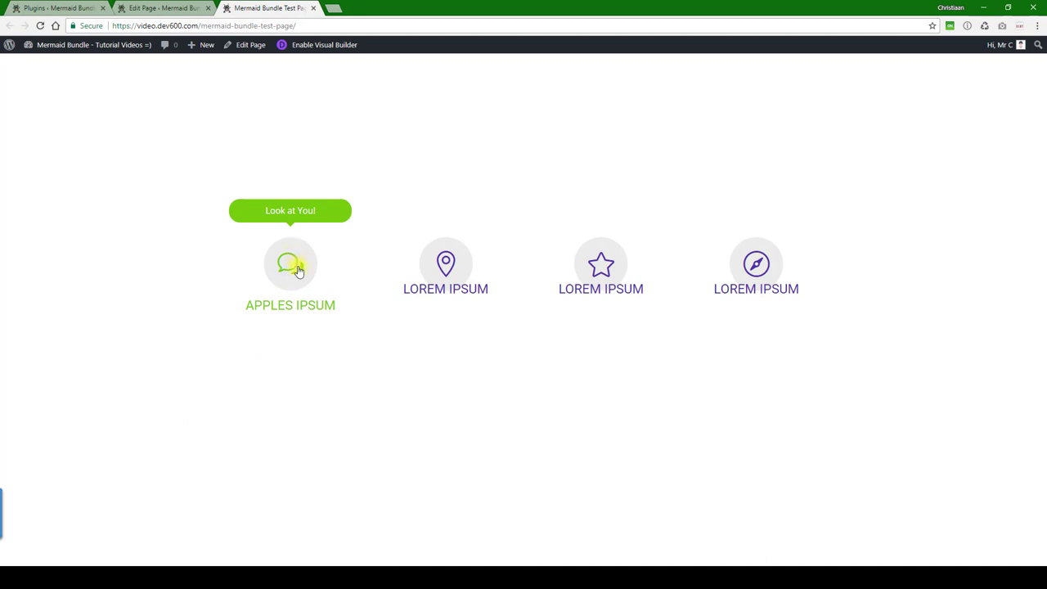
pyautogui.moveTo(298, 306)
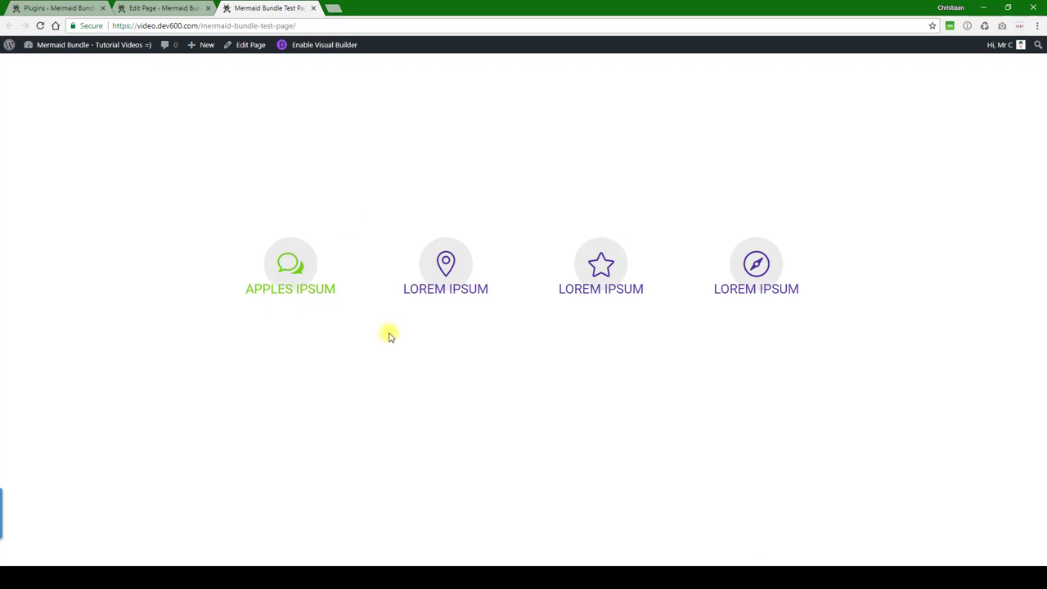
pyautogui.moveTo(707, 314)
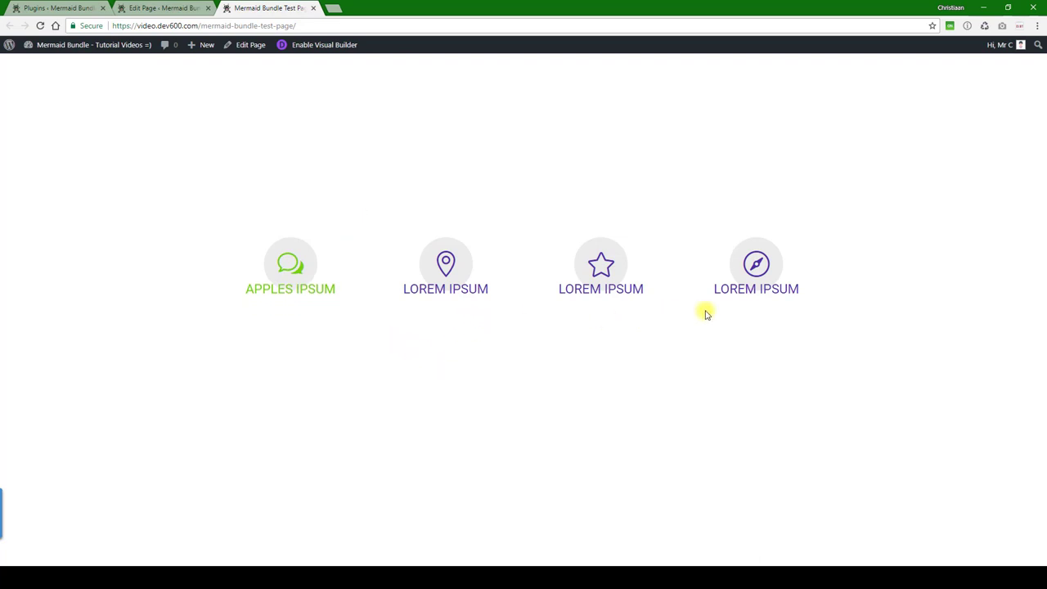
pyautogui.moveTo(464, 342)
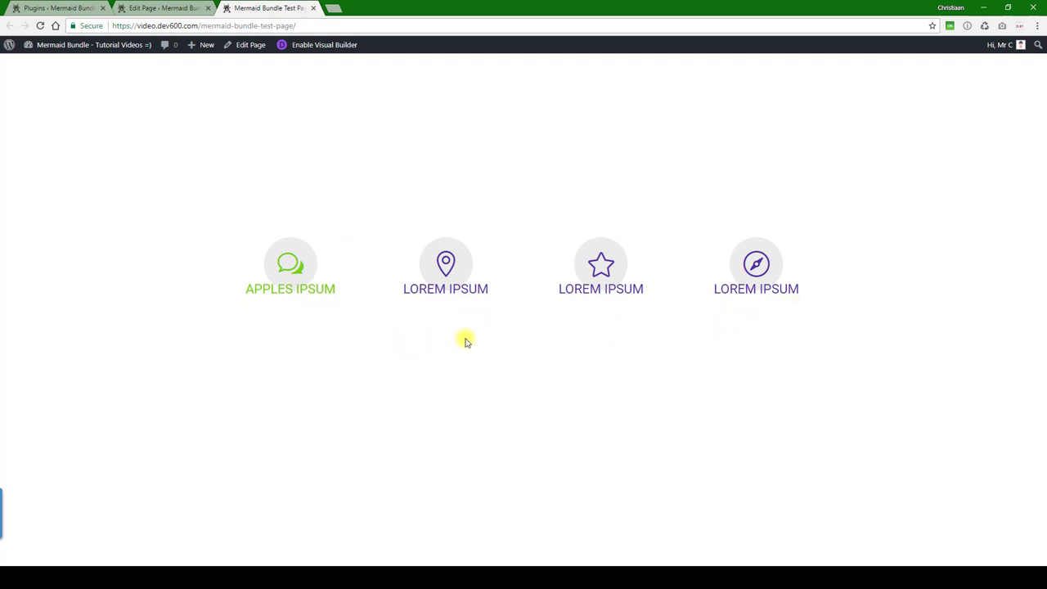